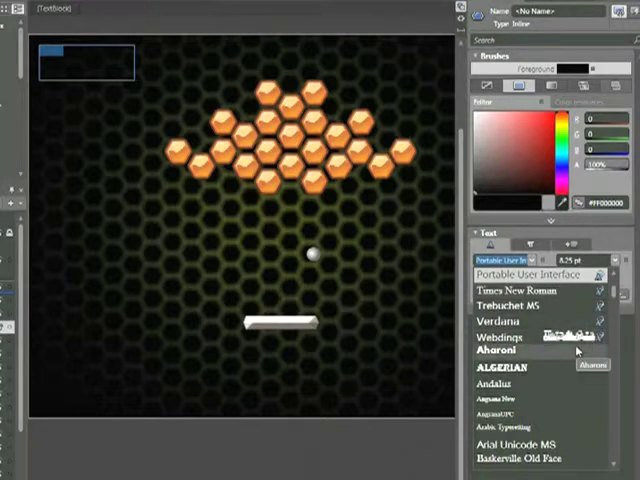
Scroll the font list and choose Eurostile LT Std for the Score text.
scroll(down, 3)
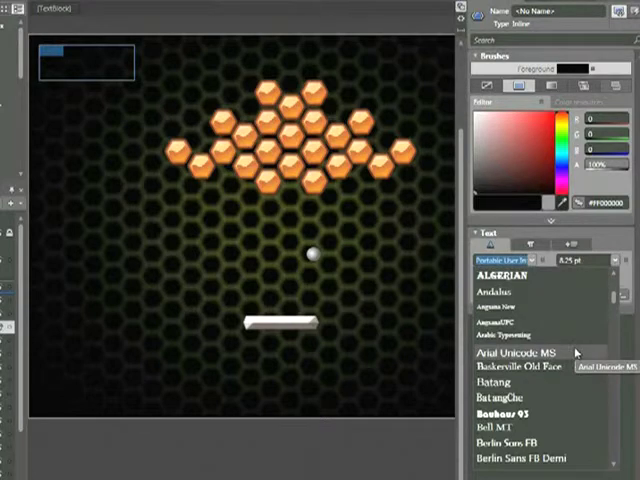
scroll(down, 3)
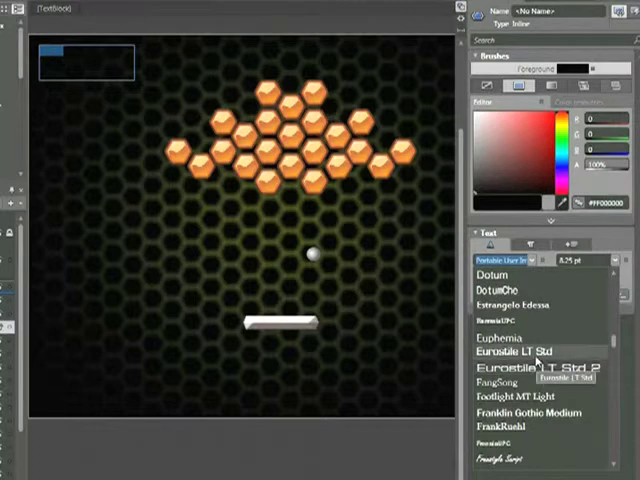
click(518, 351)
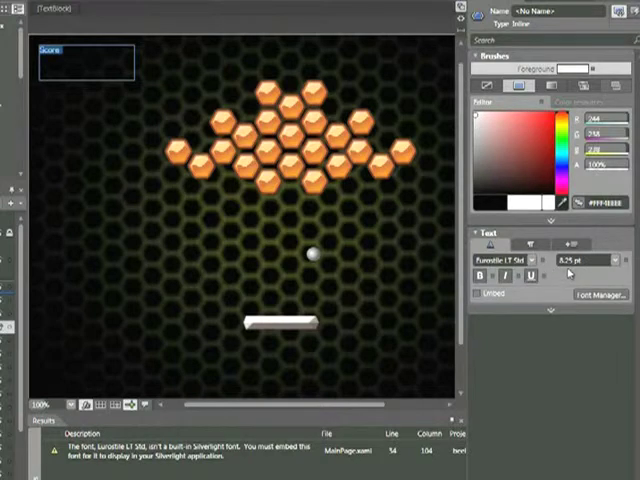
Raise the Score text's font size to 24 pt.
click(607, 261)
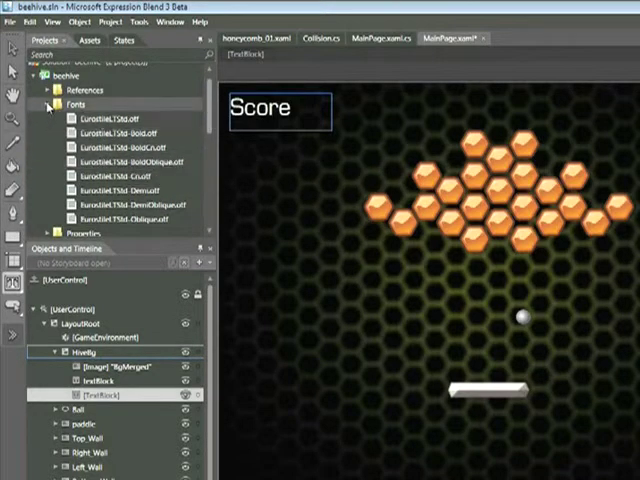
Collapse the Fonts folder and confirm embedding Eurostile LT Std with all glyphs in Font Manager.
click(48, 102)
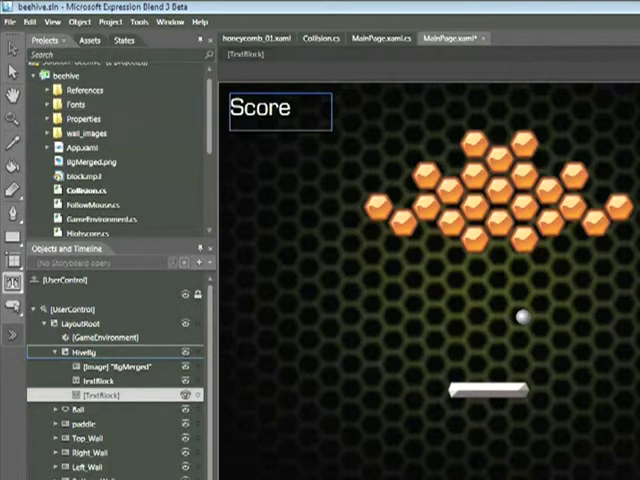
click(71, 103)
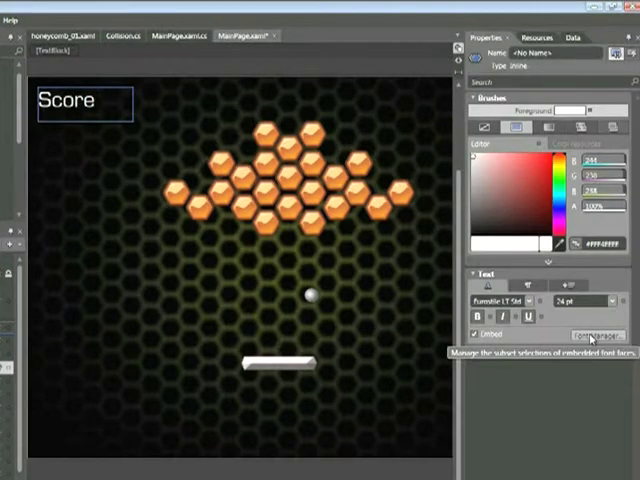
click(596, 334)
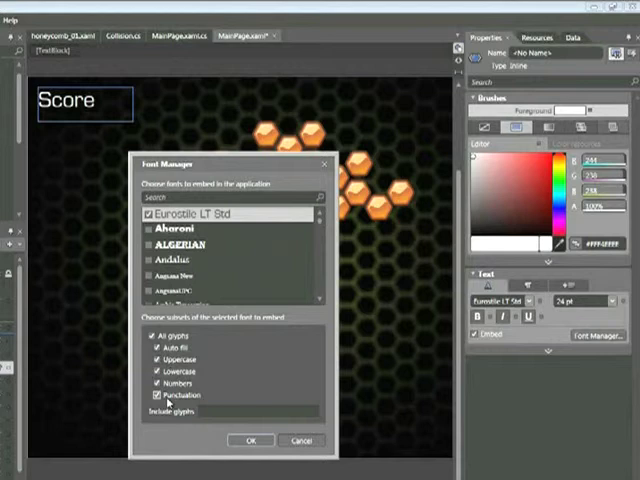
click(152, 394)
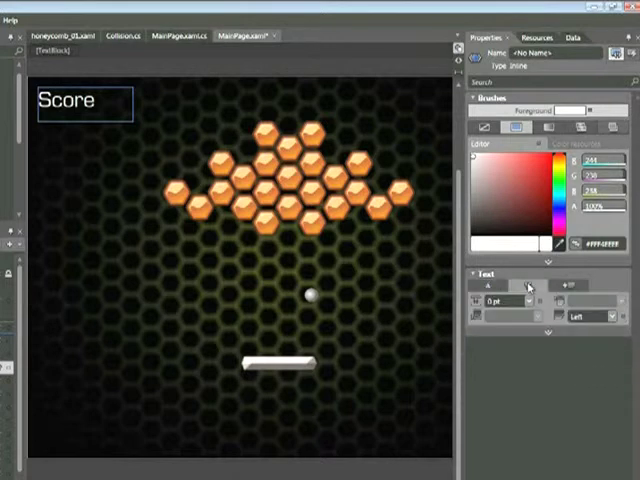
Center-align the Score text and expand the advanced text properties.
click(611, 317)
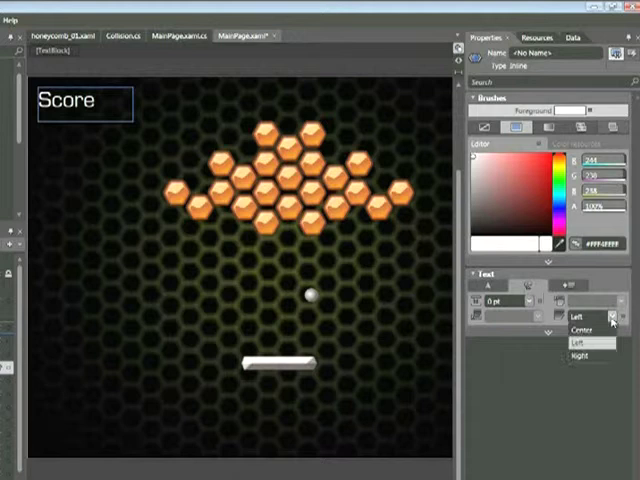
click(580, 328)
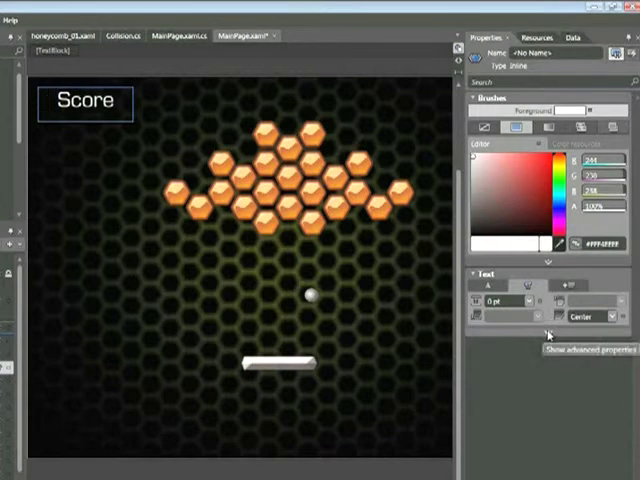
click(547, 334)
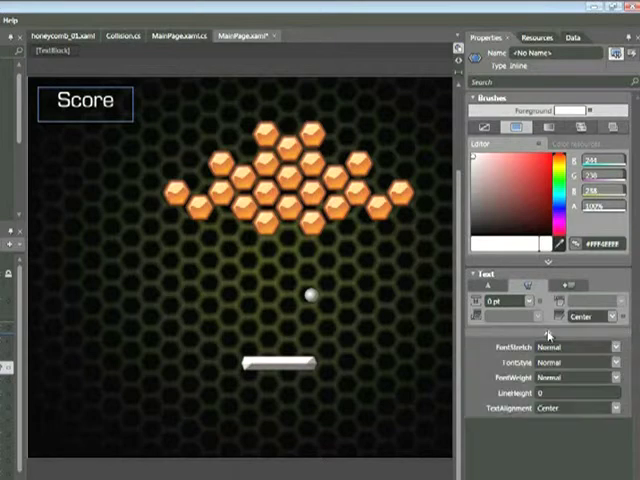
click(618, 362)
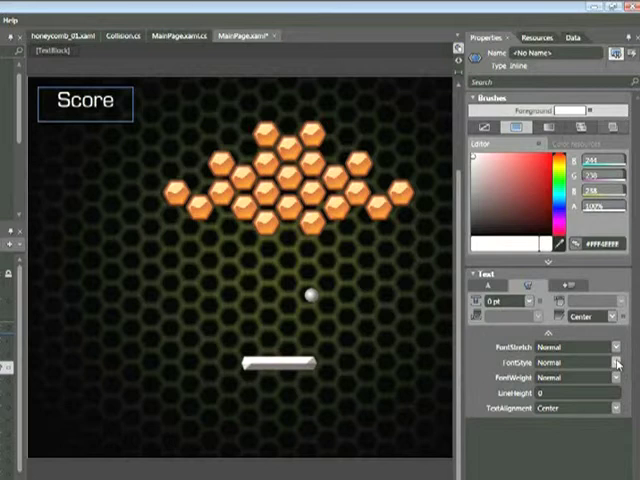
click(617, 377)
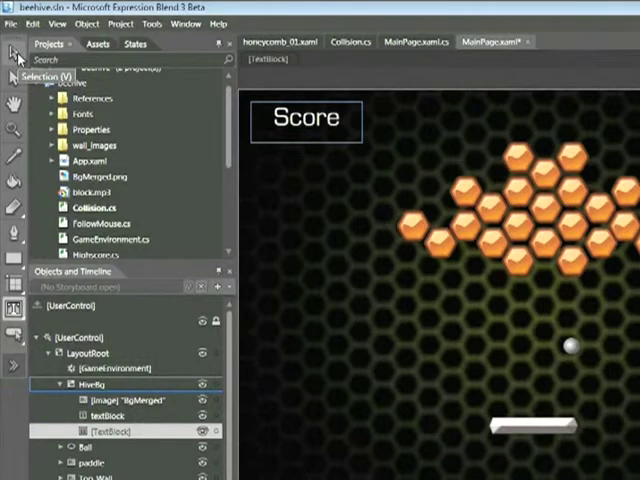
With the Selection tool, Alt-drag copies of the Score TextBlock along the top.
click(304, 120)
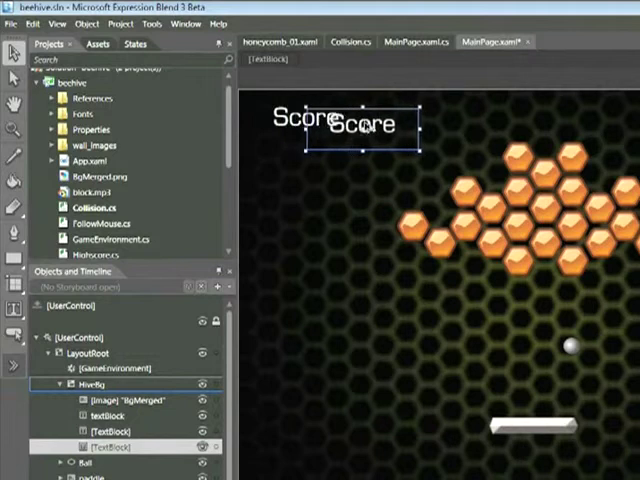
drag(348, 125, 425, 118)
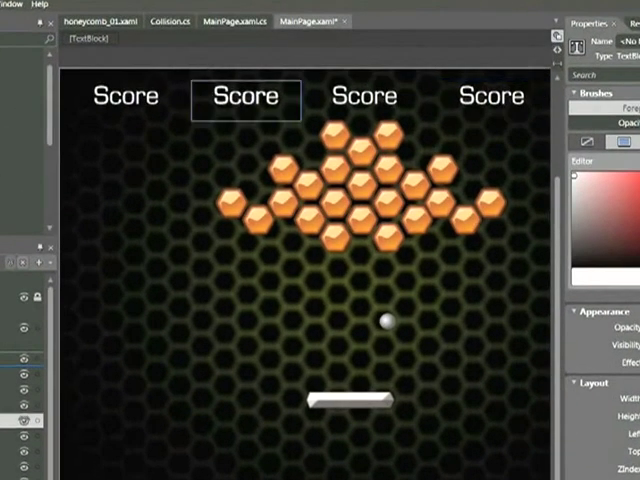
Retype the copied labels as 'Last' and 'Hi-Score', and begin typing 'Liv' in the fourth.
click(245, 96)
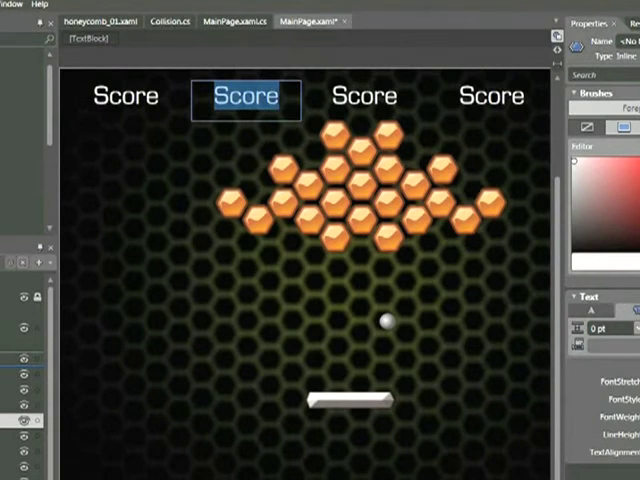
text(Last)
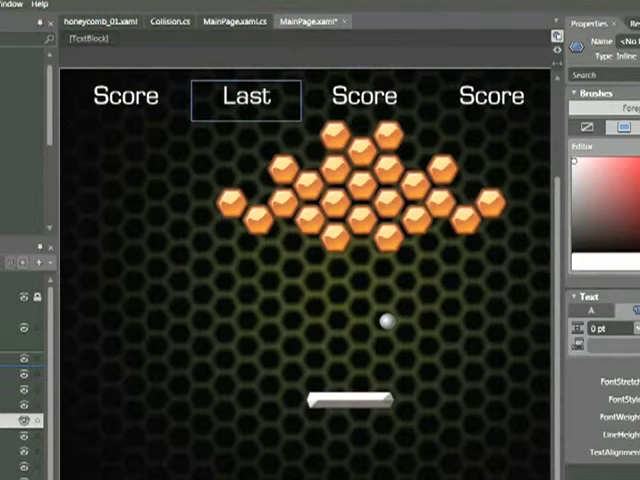
click(364, 96)
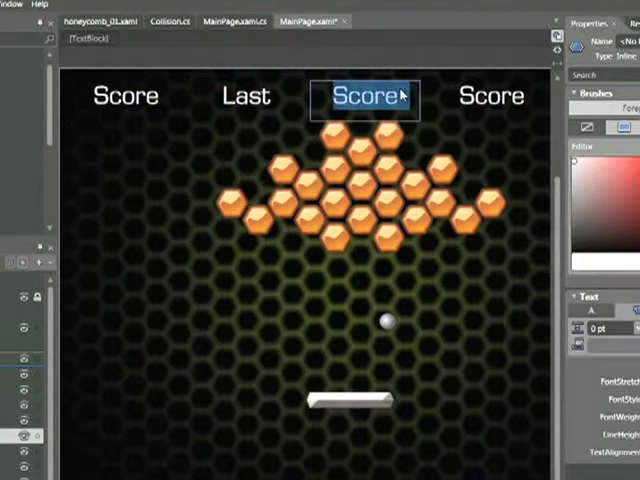
text(H)
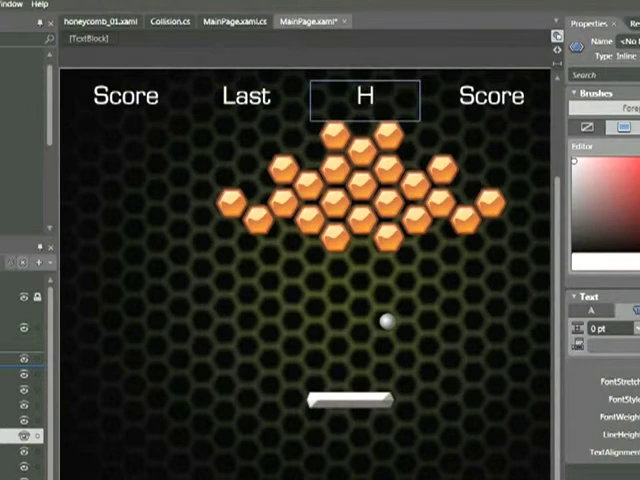
text(i-)
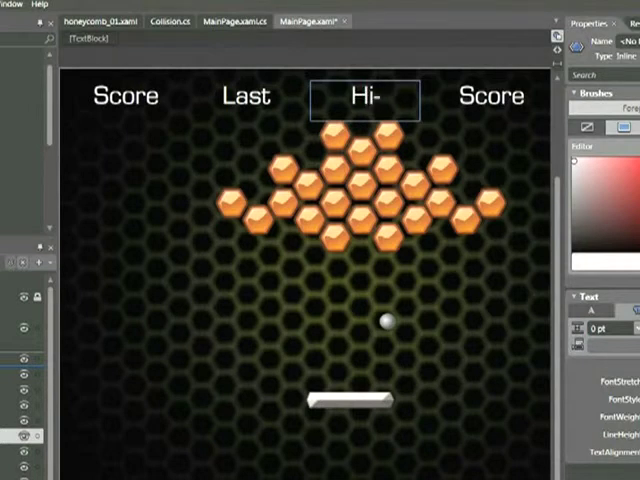
text(Score)
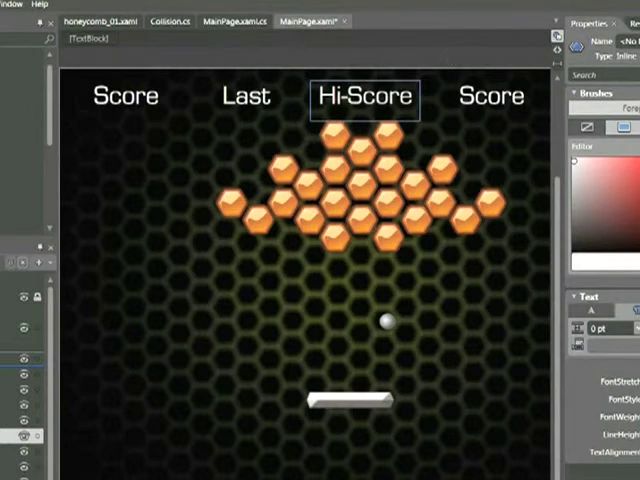
click(490, 96)
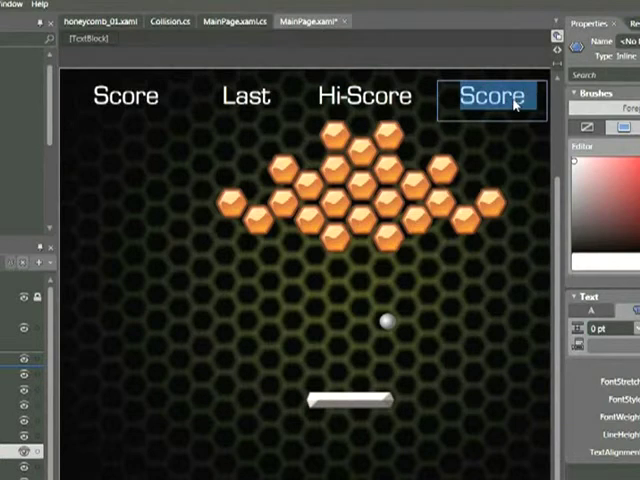
text(Liv)
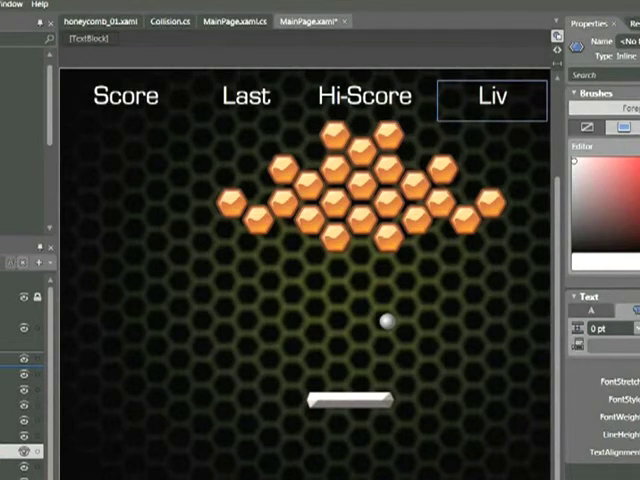